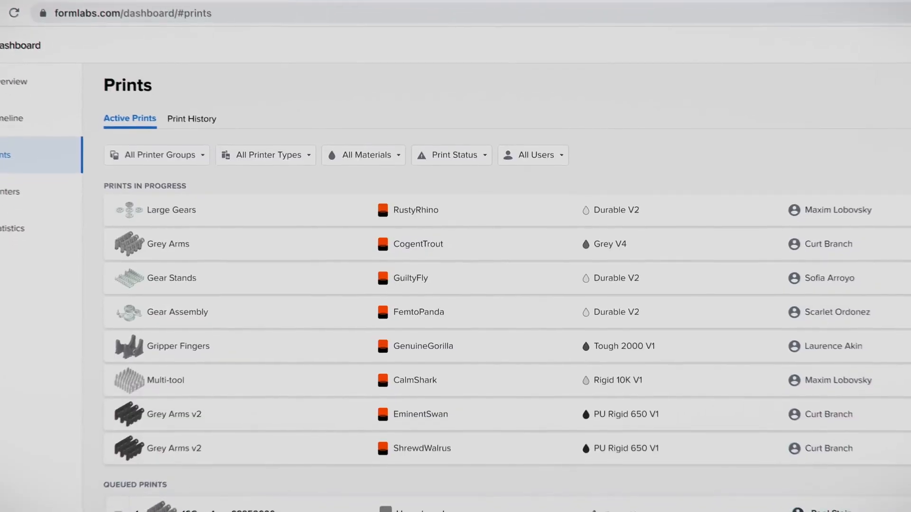
Scroll down to Queued Prints, showing six unassigned jobs starting with Rigid 10K Sample Part - Multi-tool
{"action": "scroll", "scroll_direction": "down", "scroll_amount": 3}
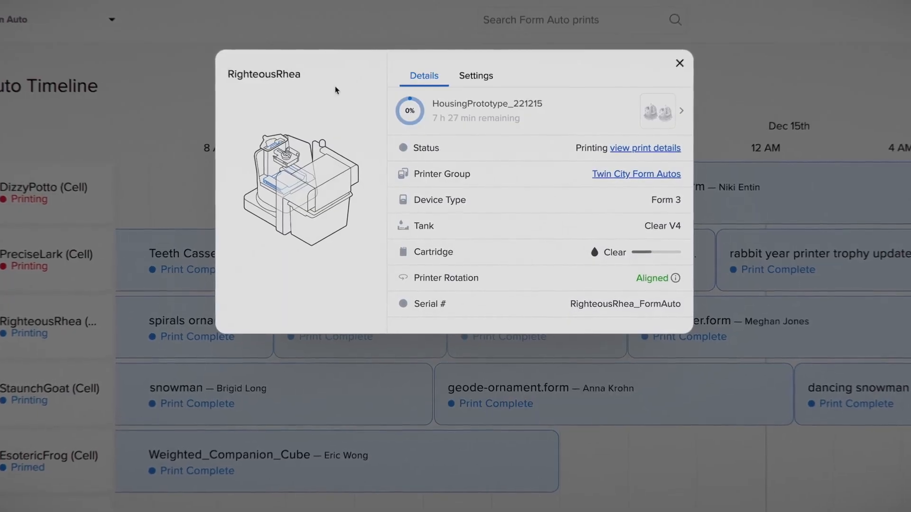
{"action": "left_click", "coordinate": [679, 63]}
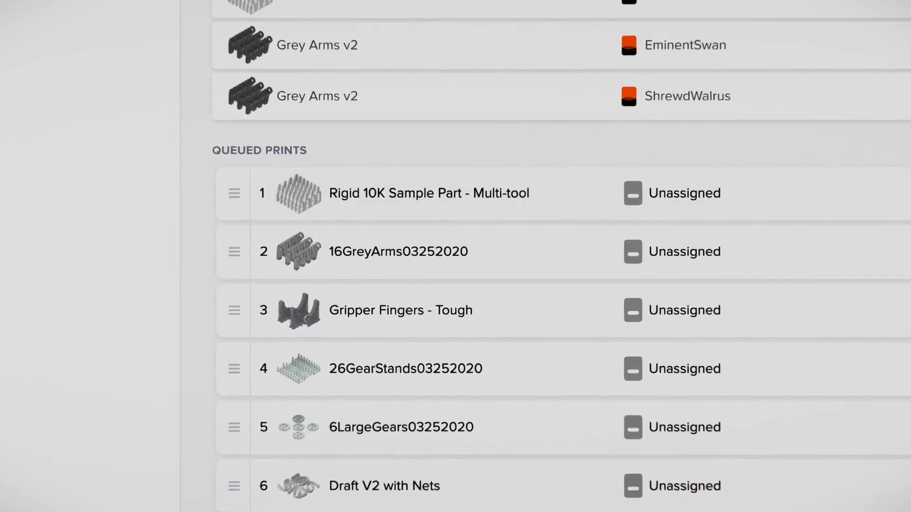